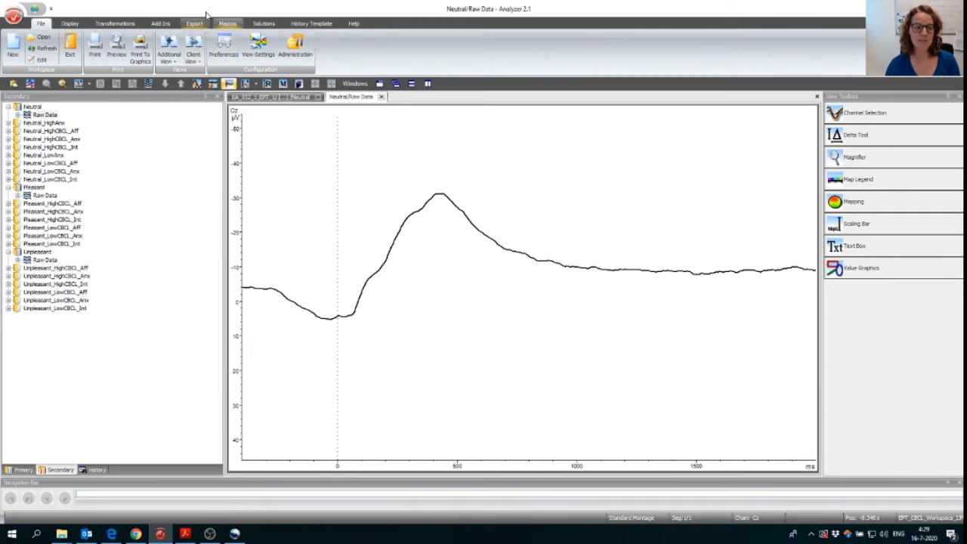
Show the Export ribbon with the area and peak information export commands.
click(193, 23)
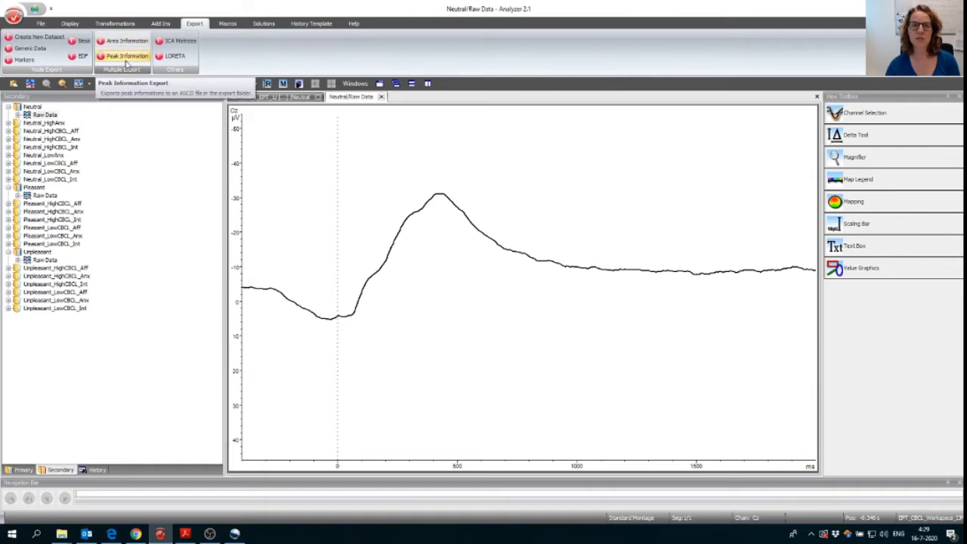
click(127, 56)
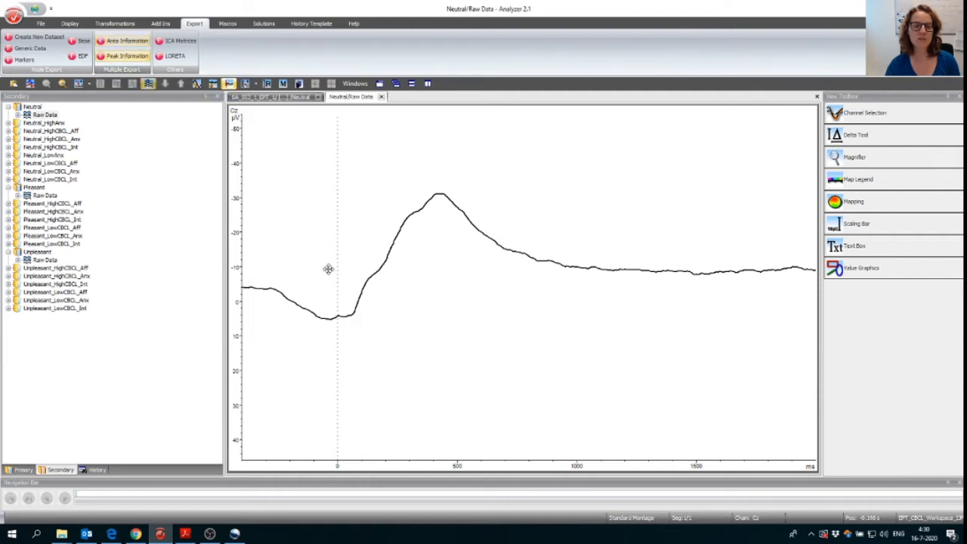
mouse_move(453, 287)
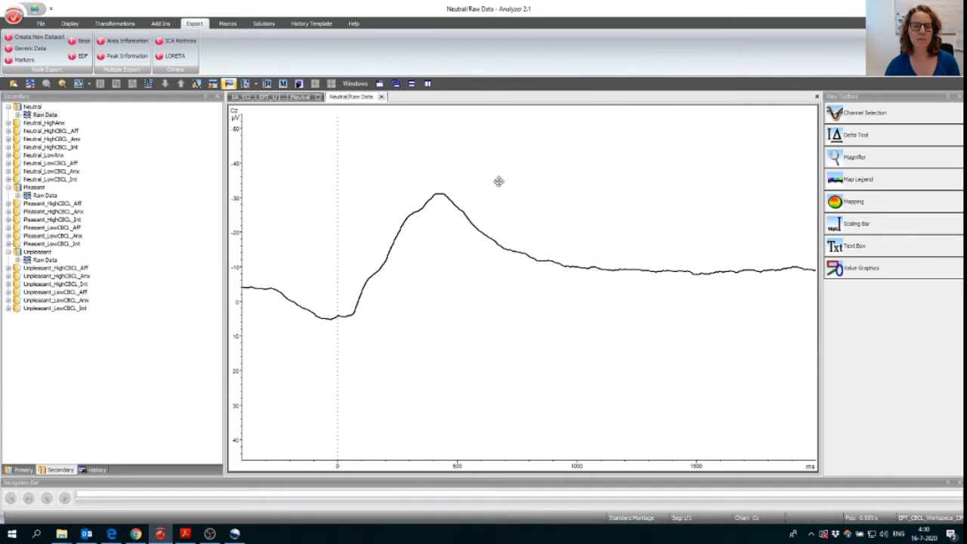
mouse_move(423, 180)
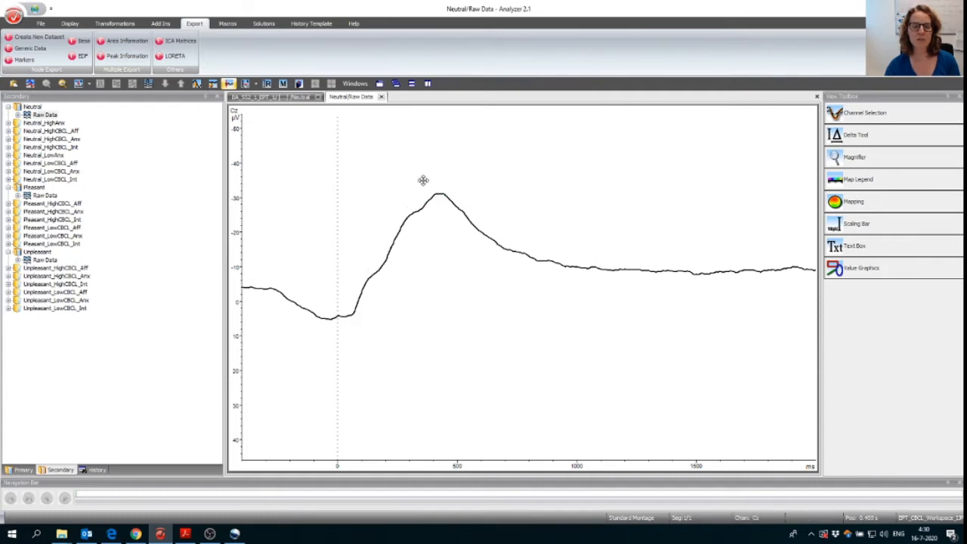
mouse_move(444, 247)
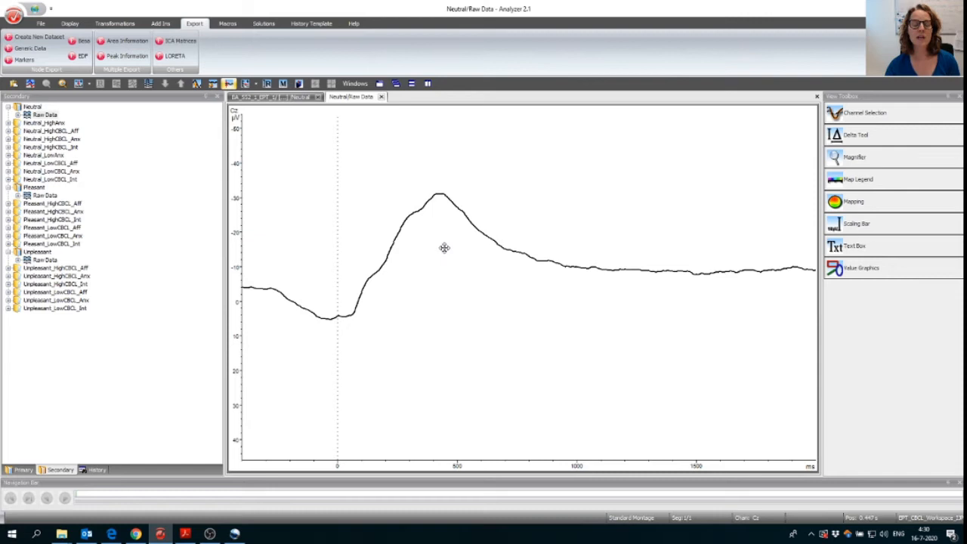
mouse_move(446, 248)
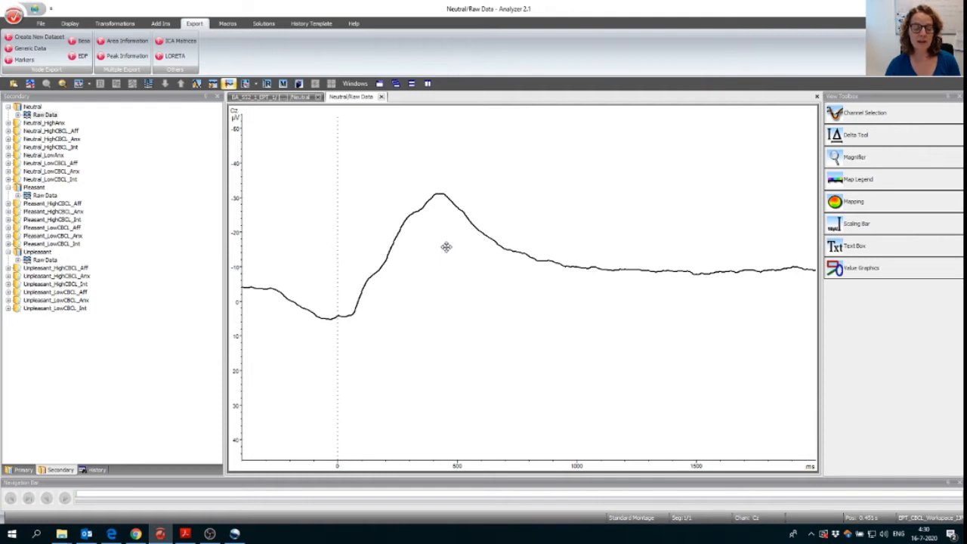
mouse_move(481, 266)
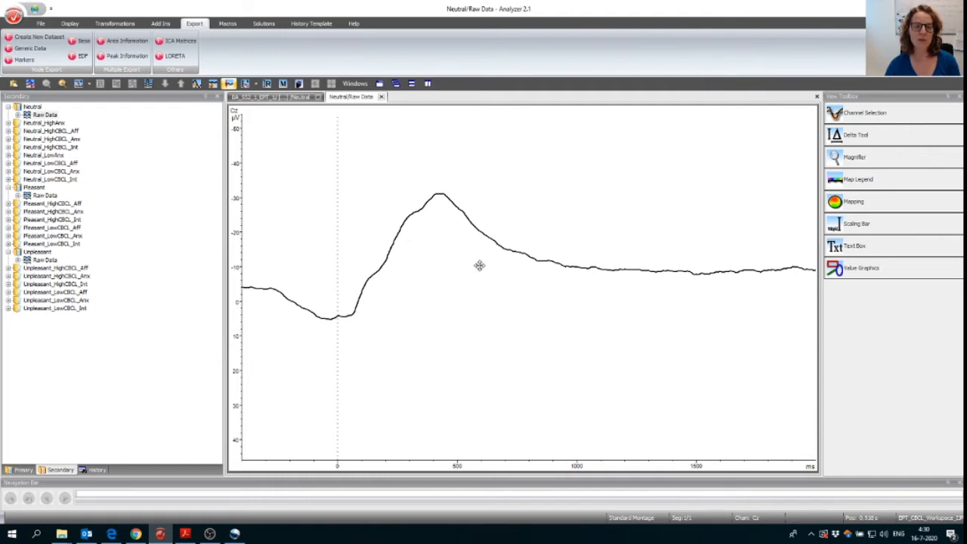
mouse_move(444, 261)
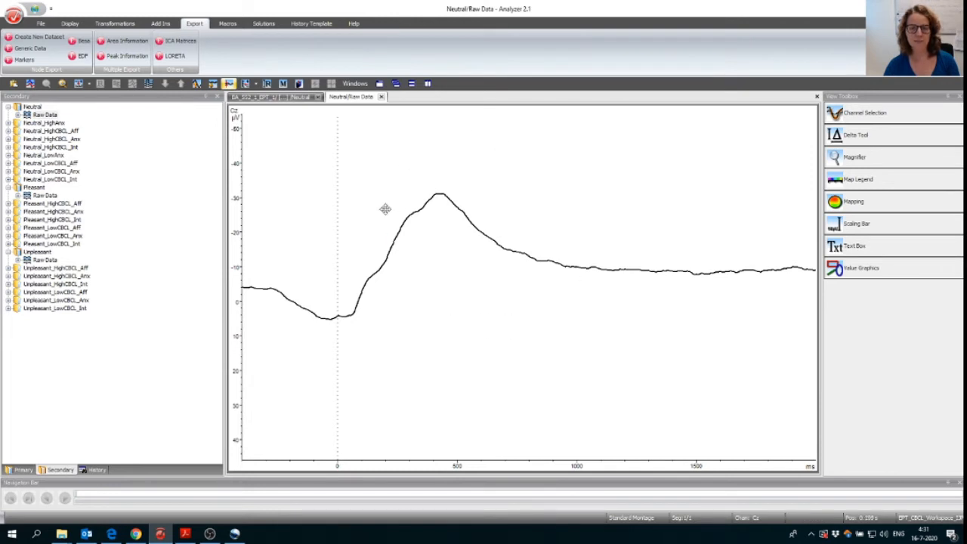
mouse_move(383, 136)
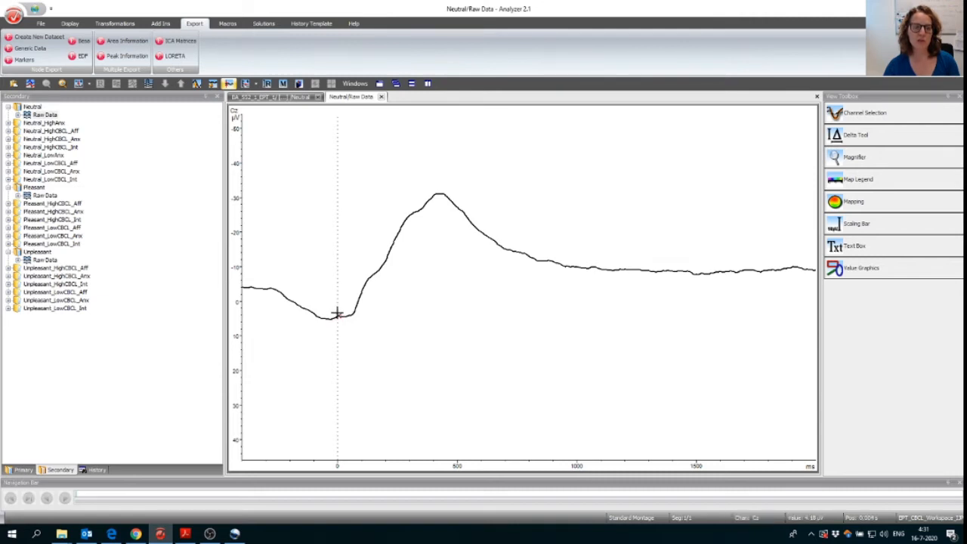
mouse_move(336, 335)
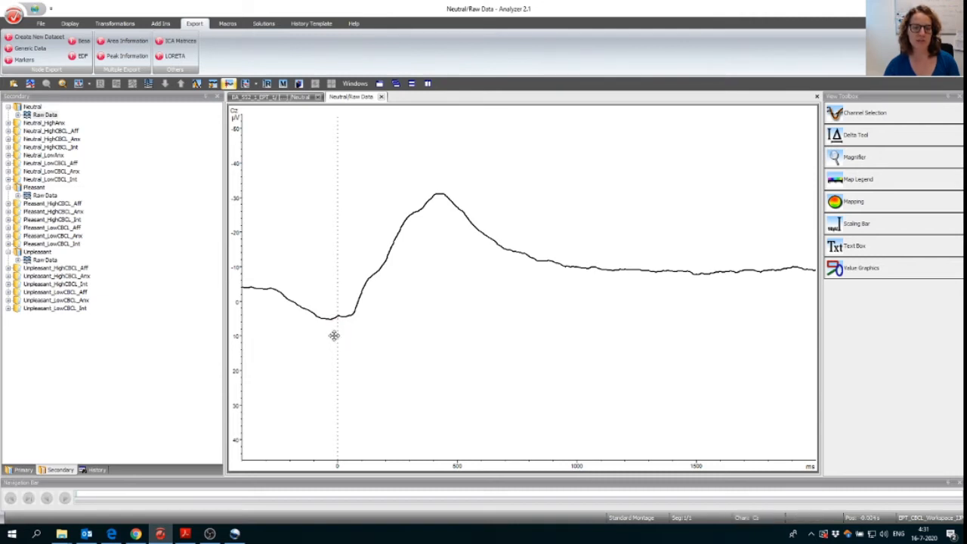
mouse_move(441, 287)
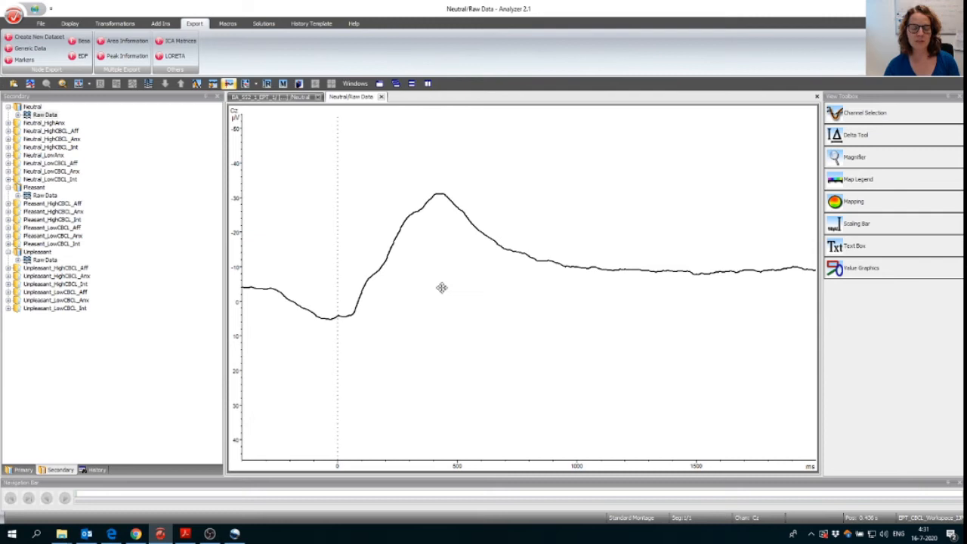
mouse_move(444, 287)
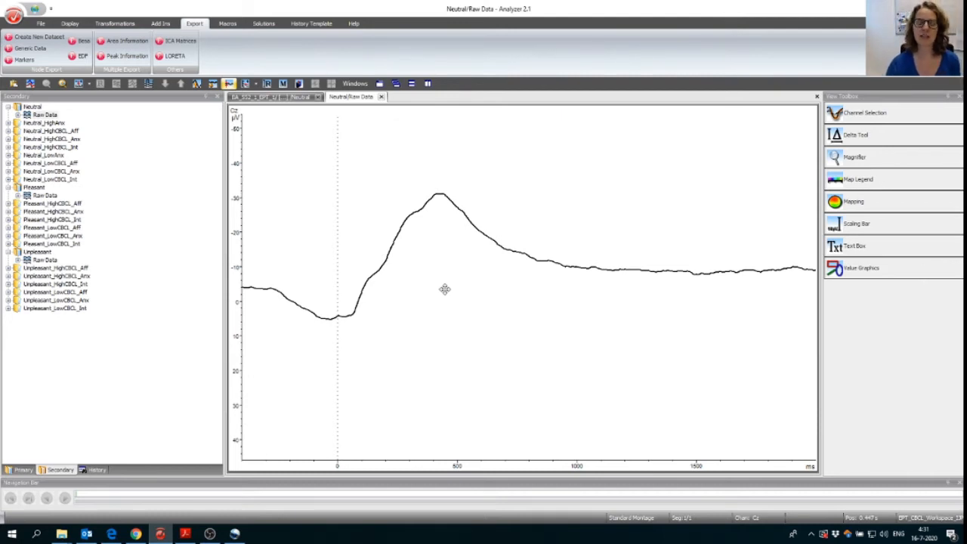
mouse_move(438, 287)
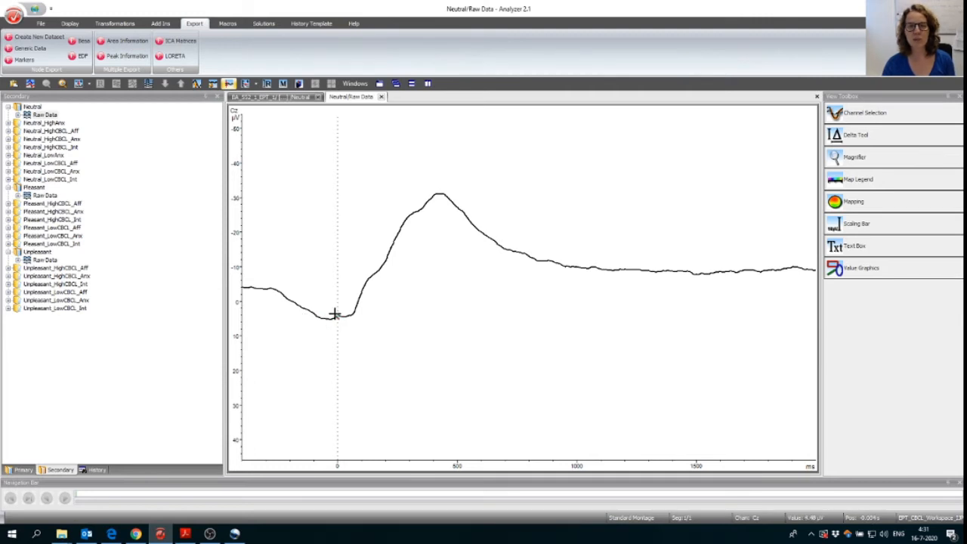
mouse_move(425, 200)
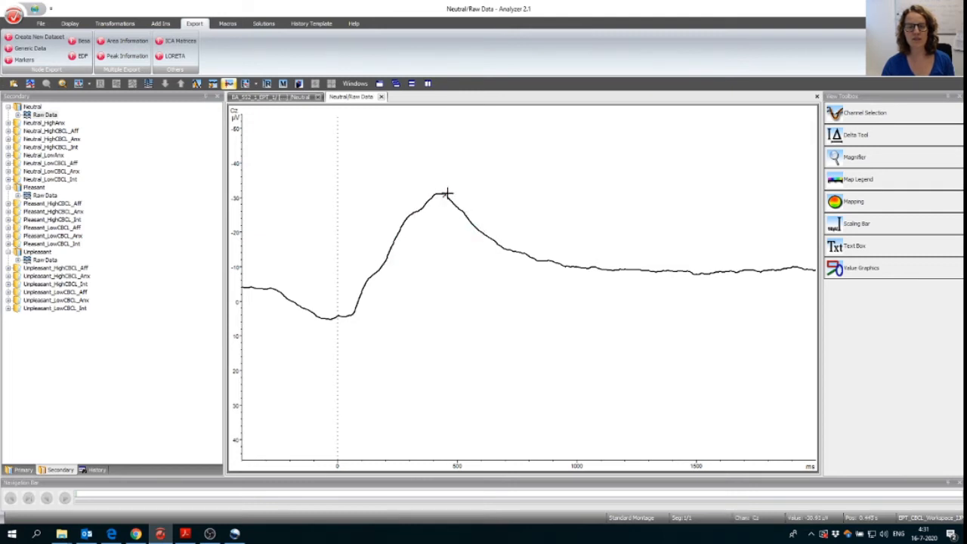
mouse_move(562, 278)
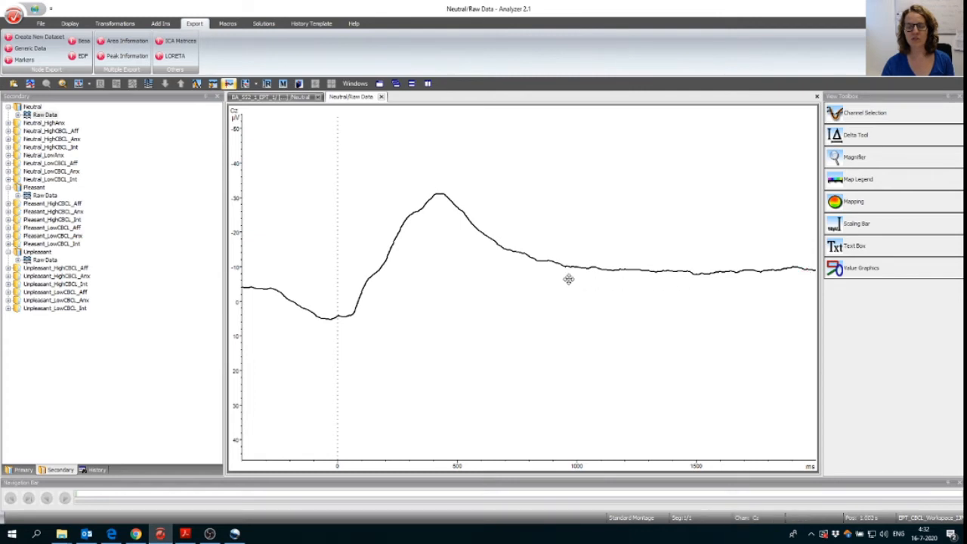
mouse_move(640, 272)
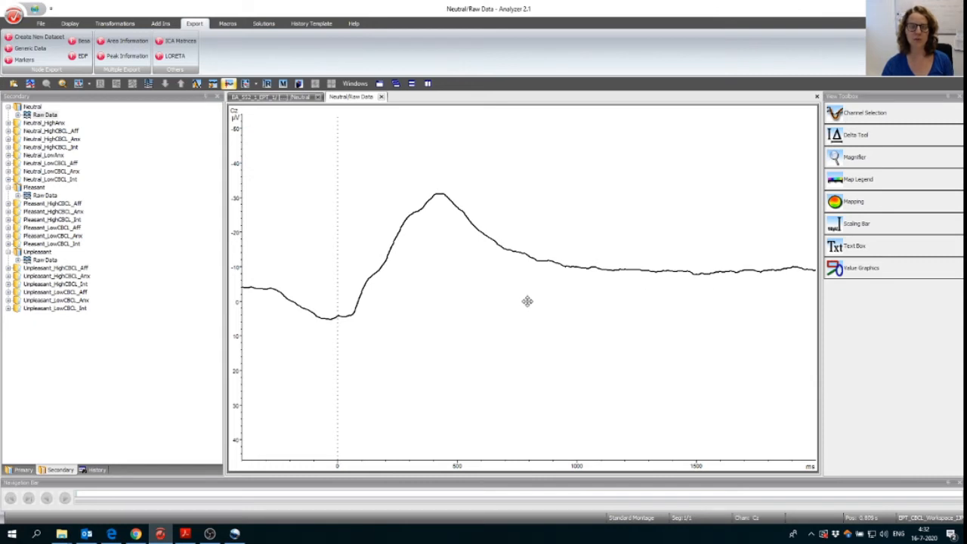
mouse_move(515, 299)
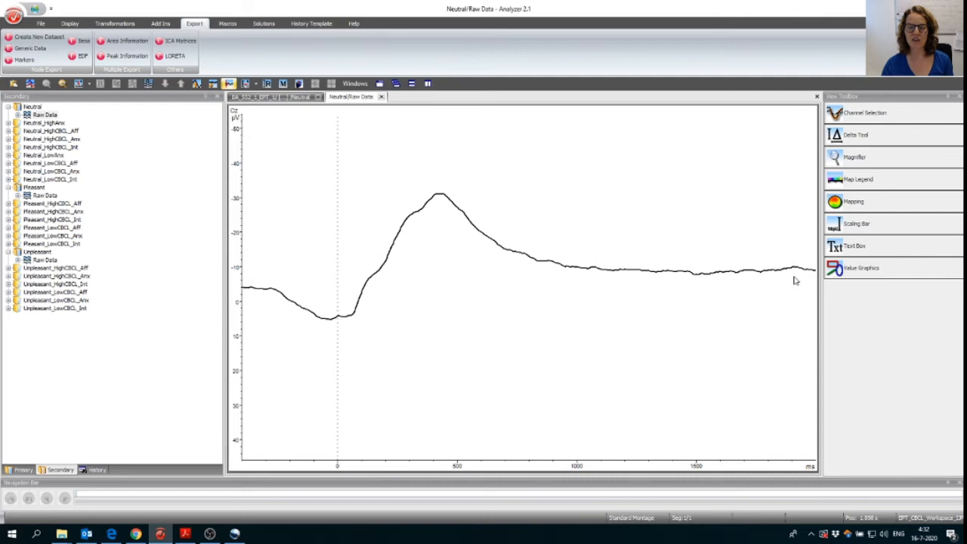
mouse_move(420, 204)
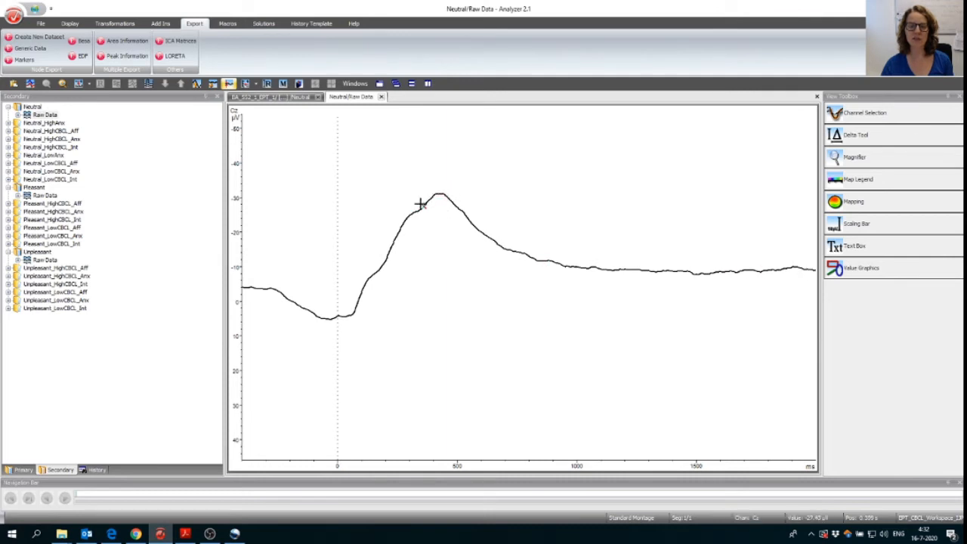
mouse_move(779, 262)
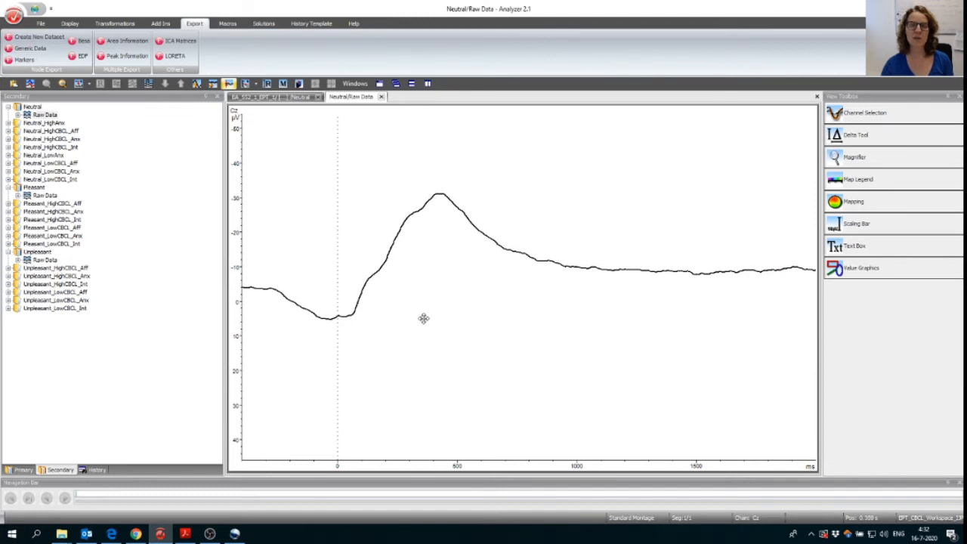
mouse_move(437, 317)
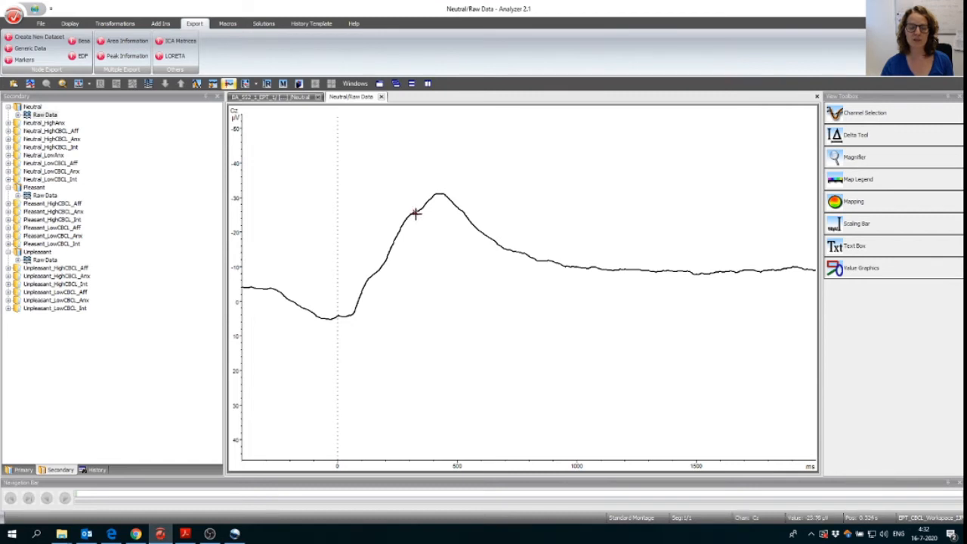
mouse_move(420, 221)
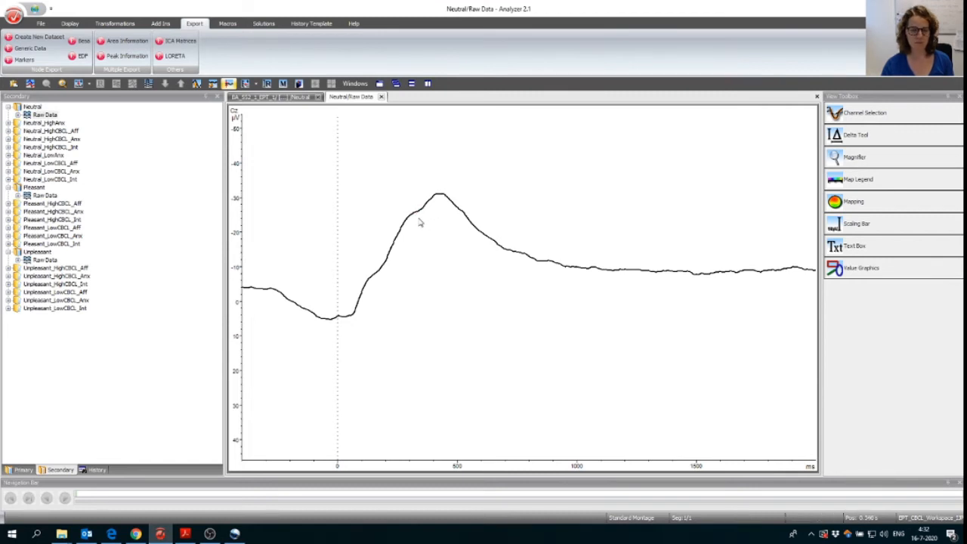
Mark the 300–700 ms span on the neutral ERP waveform.
drag(411, 223, 504, 223)
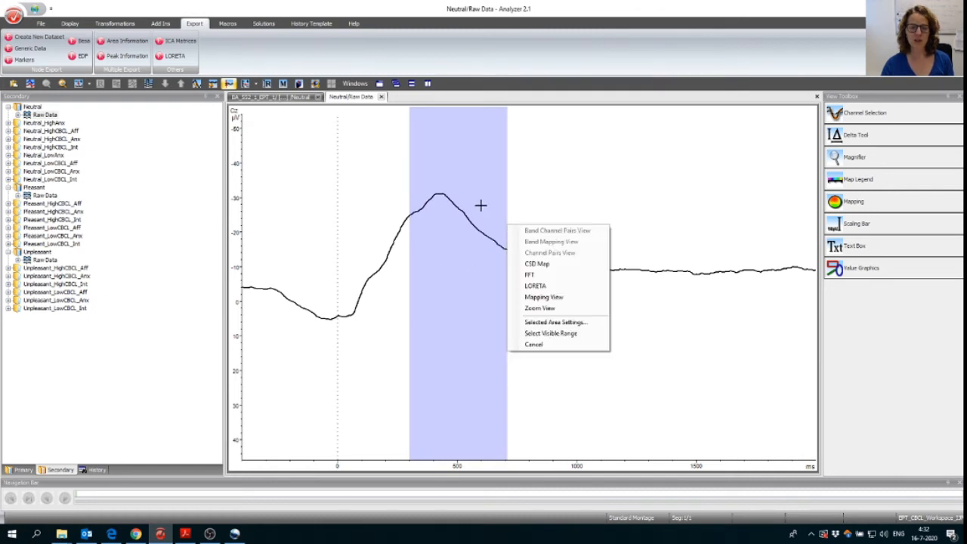
mouse_move(432, 272)
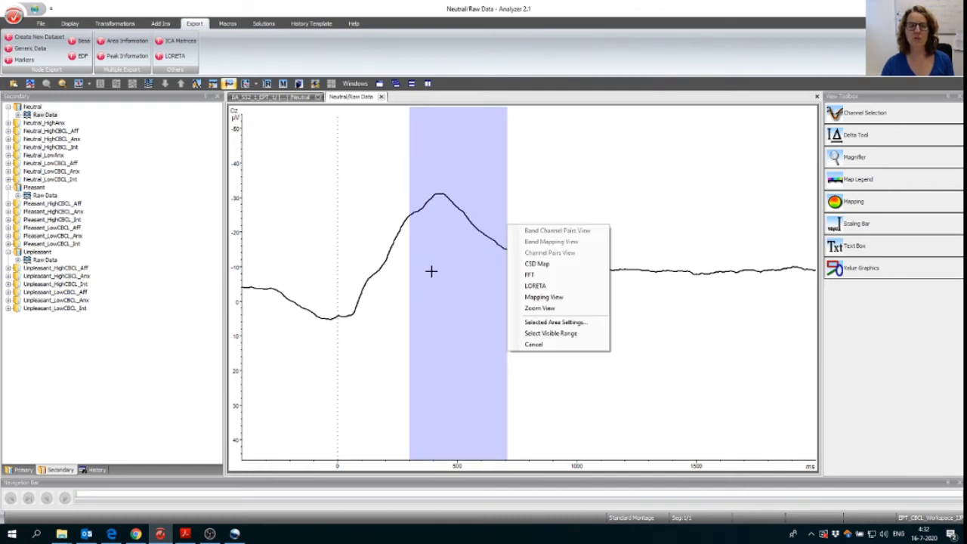
mouse_move(453, 279)
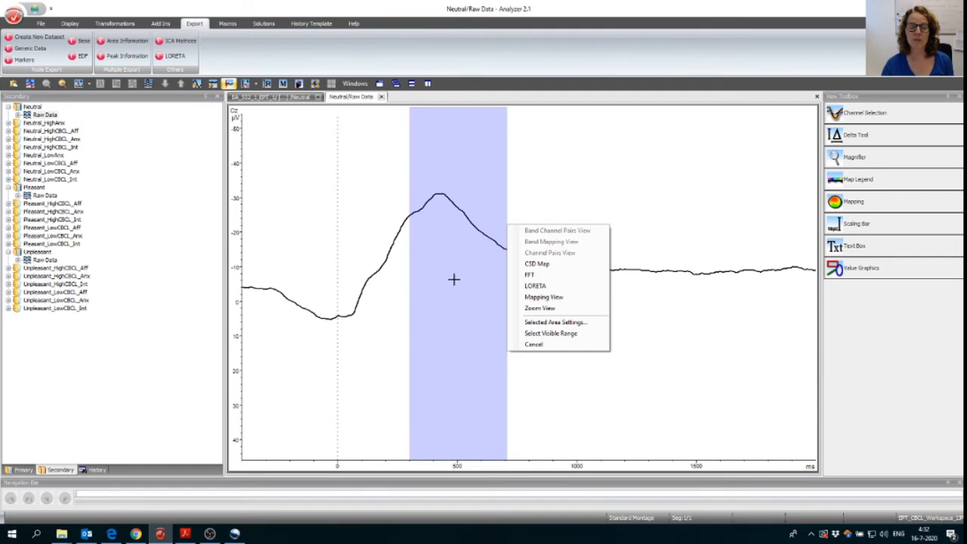
mouse_move(450, 278)
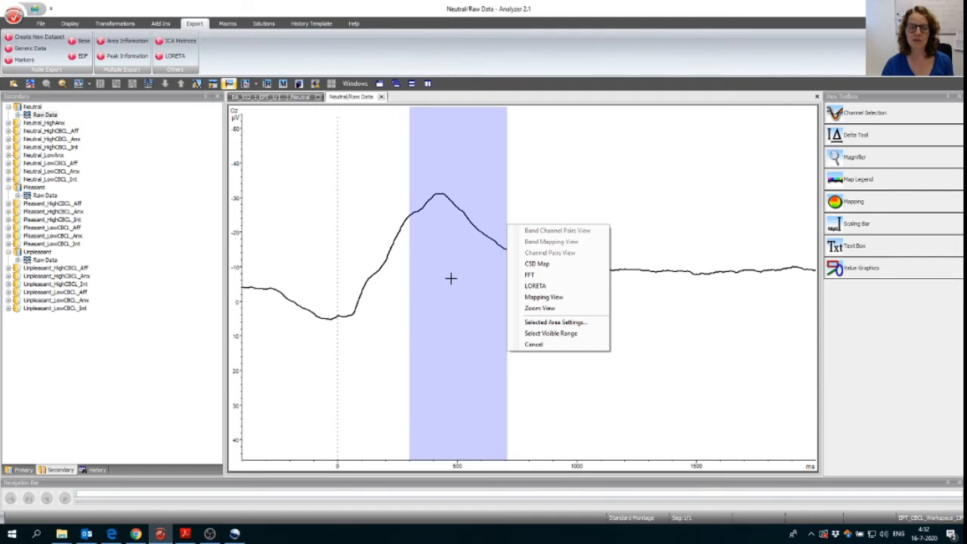
mouse_move(426, 245)
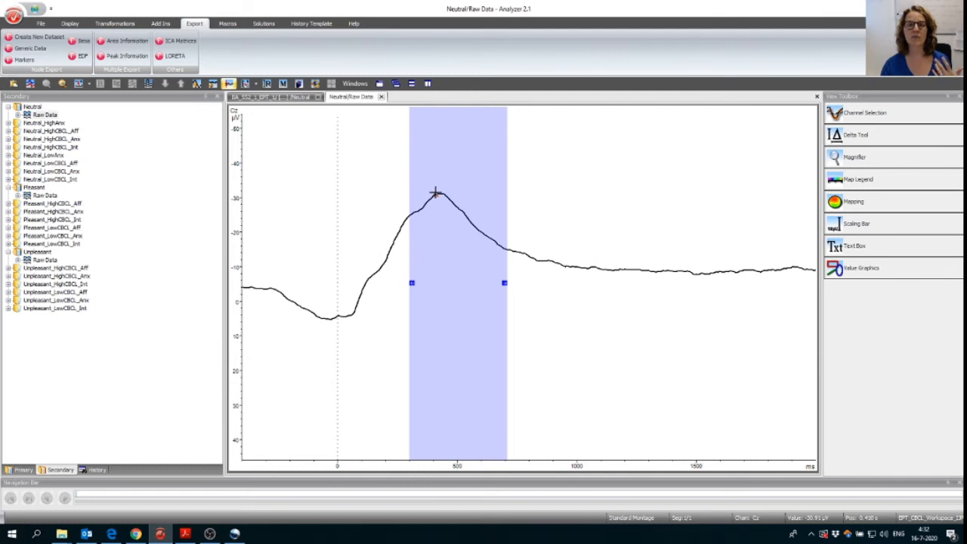
mouse_move(452, 254)
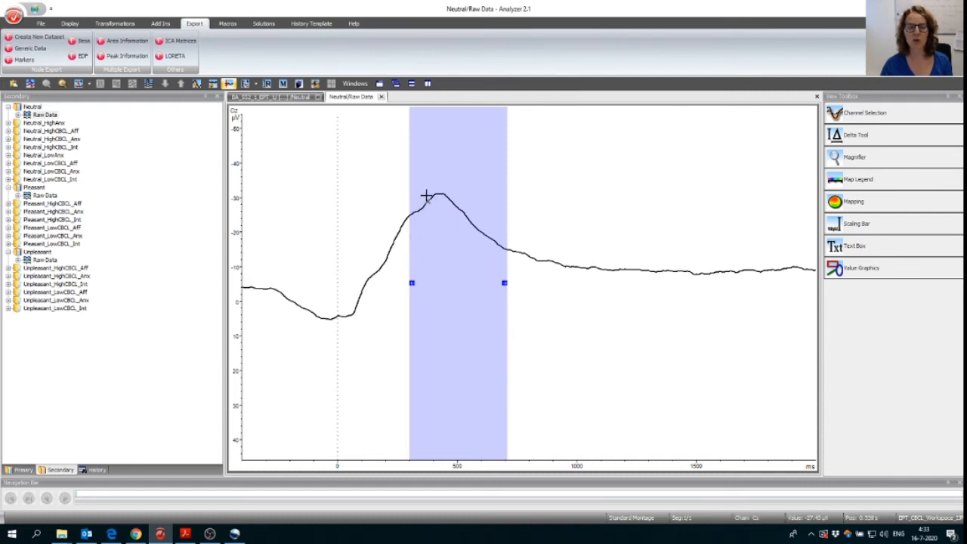
mouse_move(453, 266)
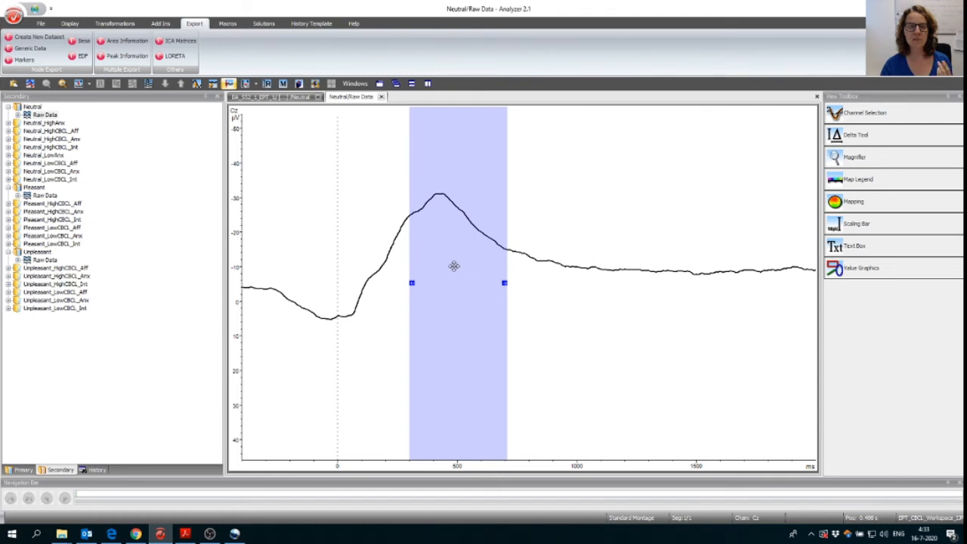
mouse_move(417, 224)
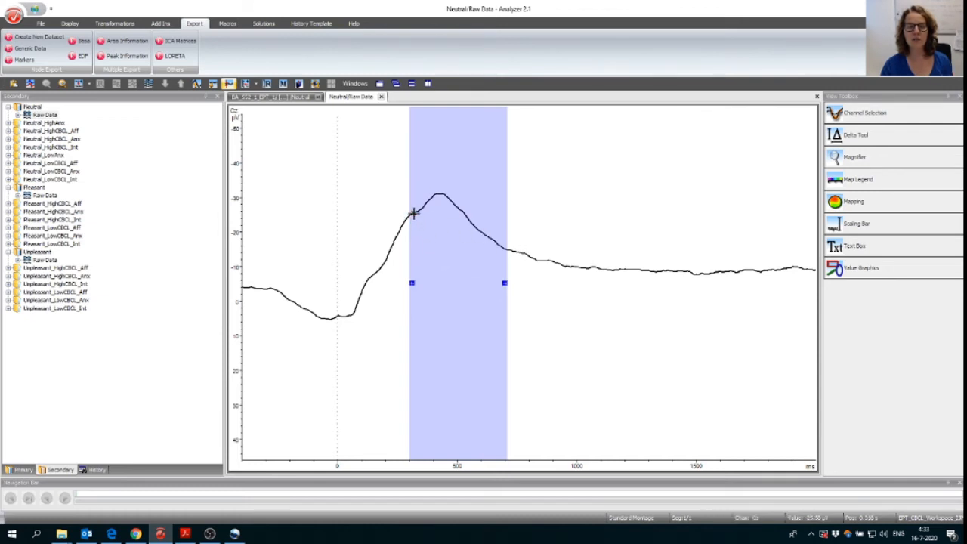
mouse_move(441, 193)
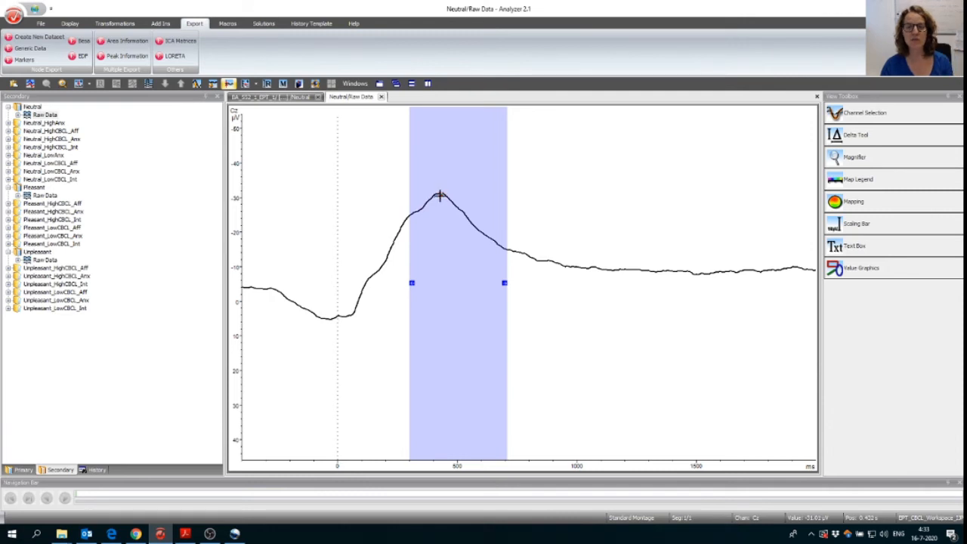
mouse_move(435, 195)
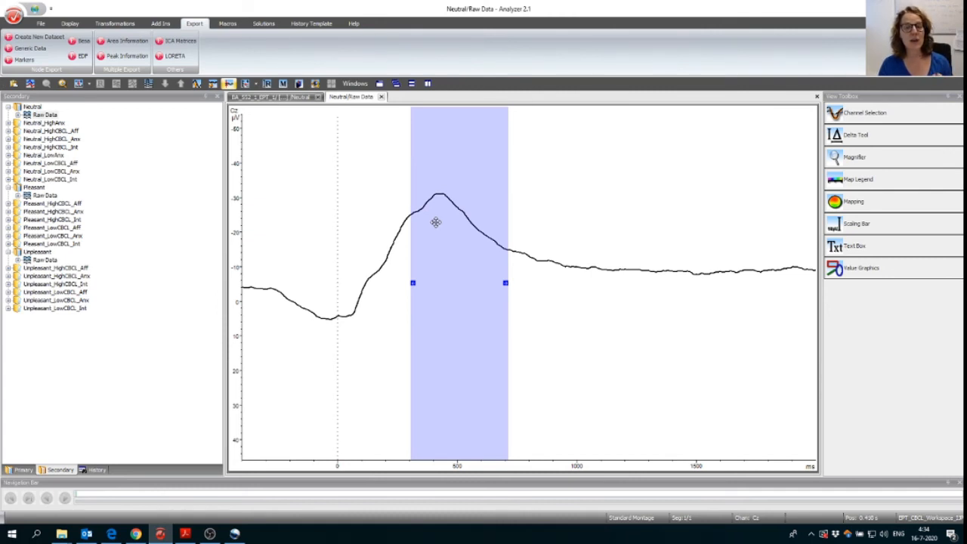
mouse_move(453, 248)
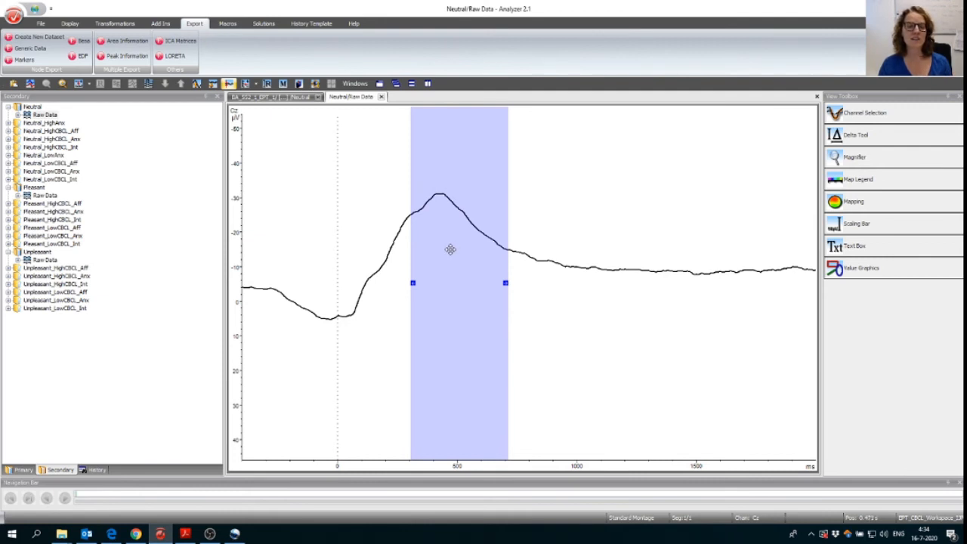
mouse_move(441, 249)
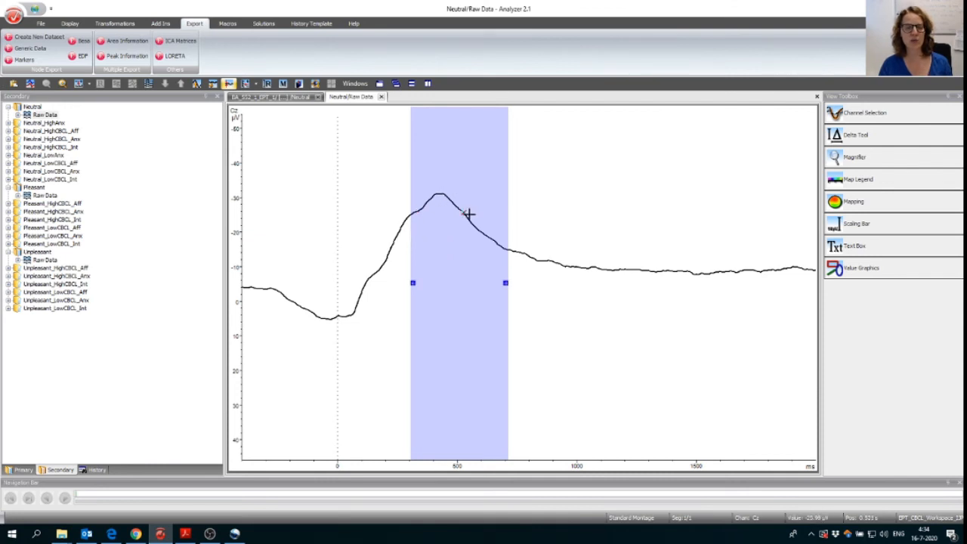
mouse_move(470, 271)
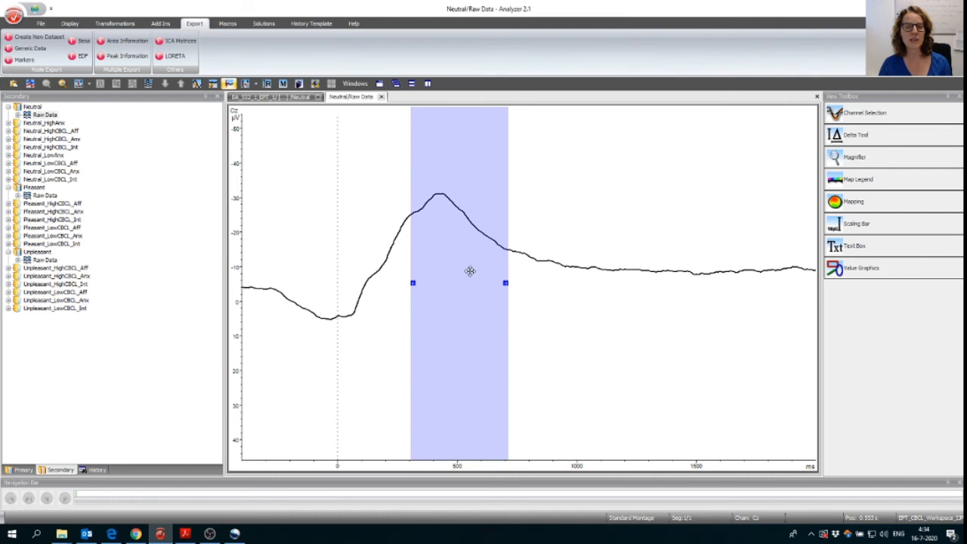
mouse_move(462, 301)
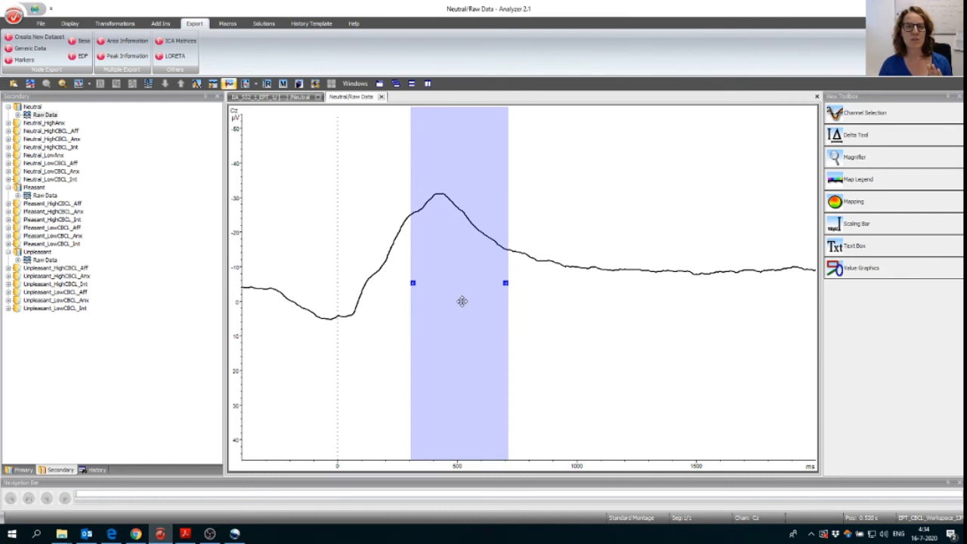
mouse_move(456, 305)
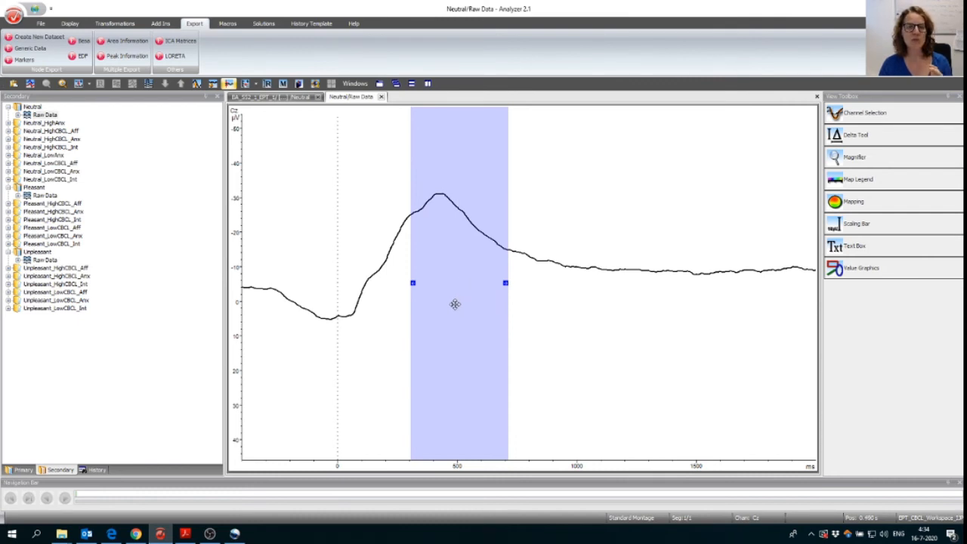
mouse_move(451, 305)
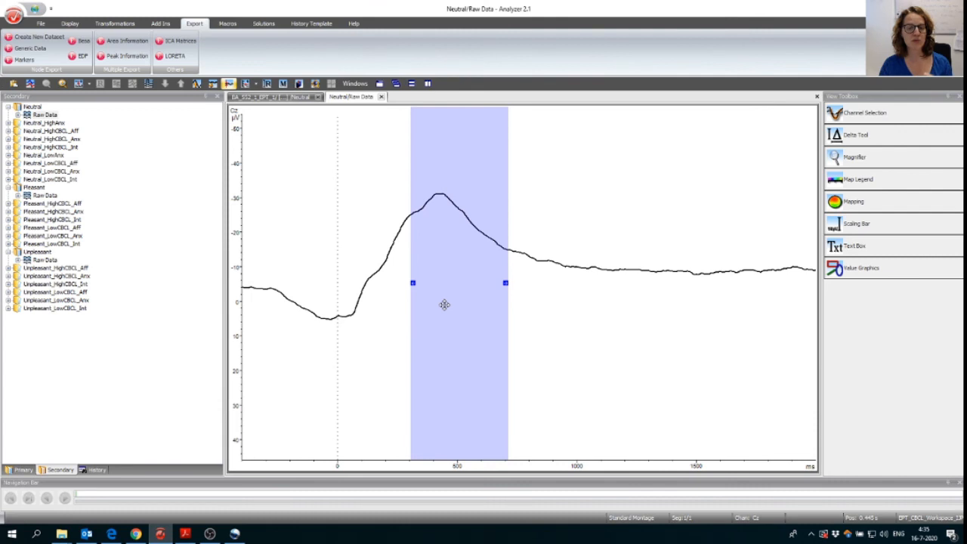
mouse_move(456, 293)
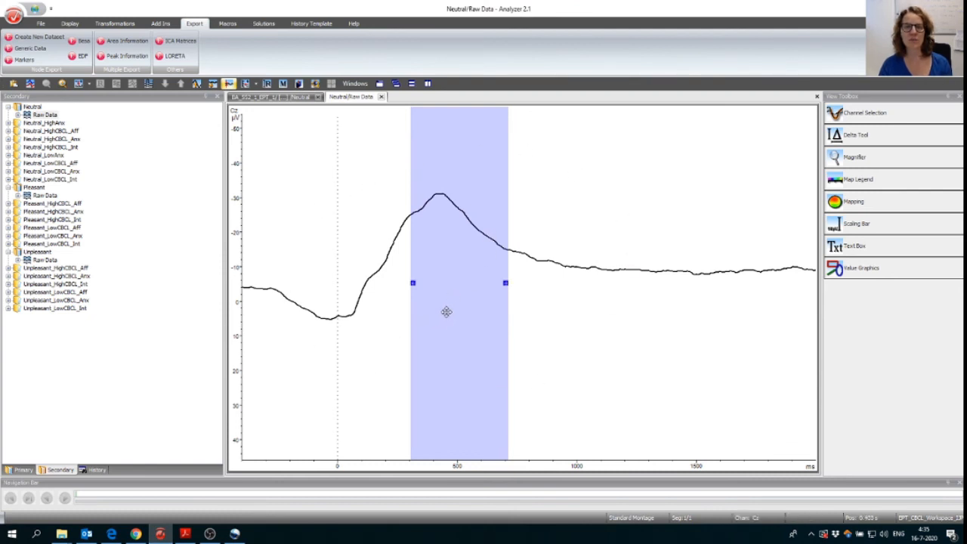
mouse_move(483, 318)
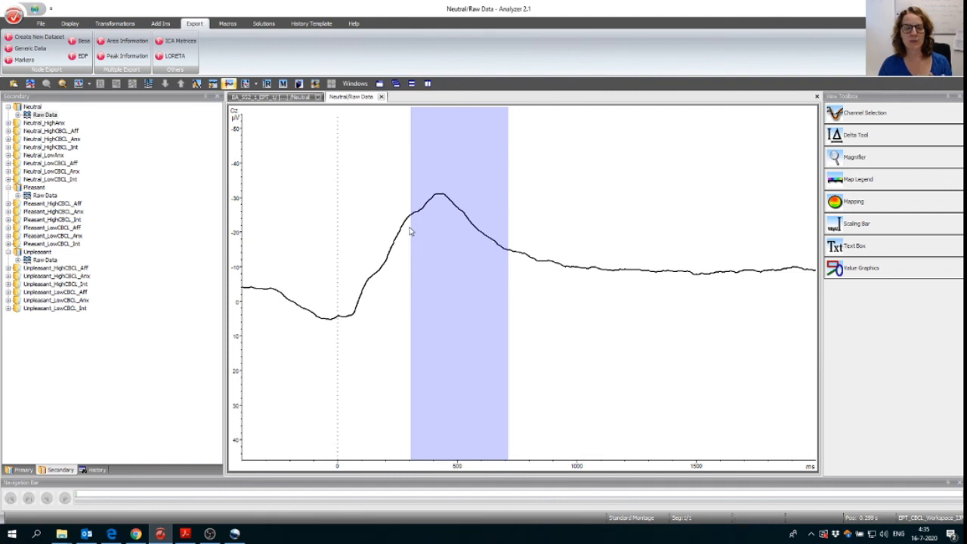
click(456, 230)
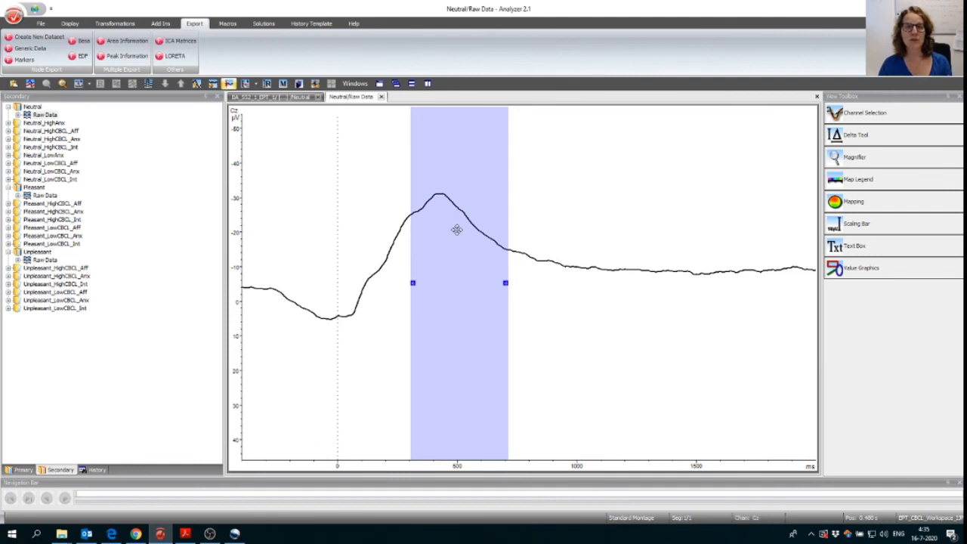
mouse_move(459, 254)
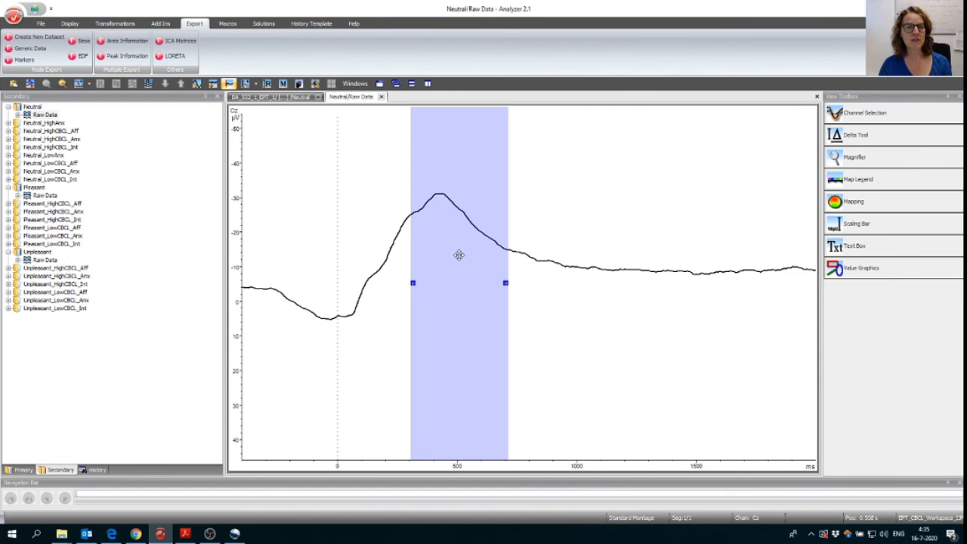
mouse_move(453, 255)
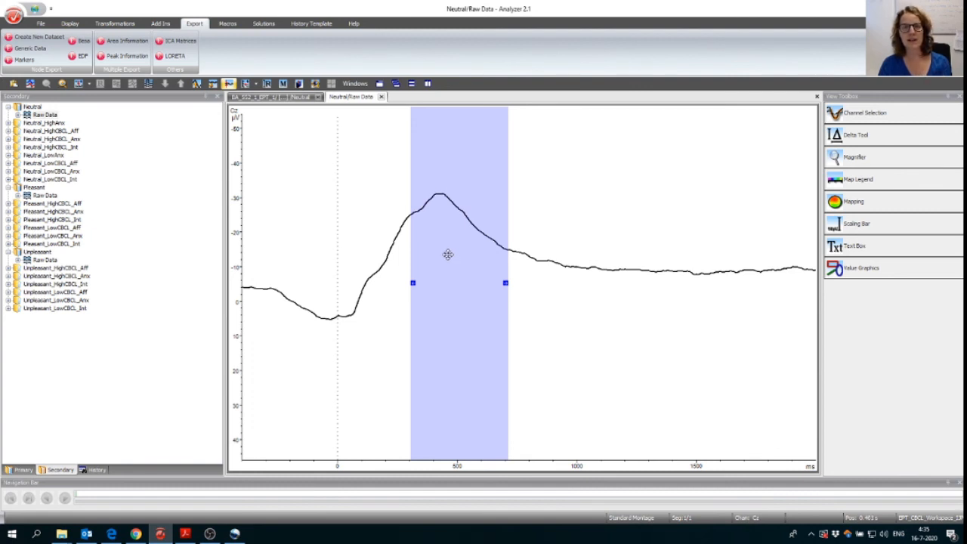
mouse_move(438, 258)
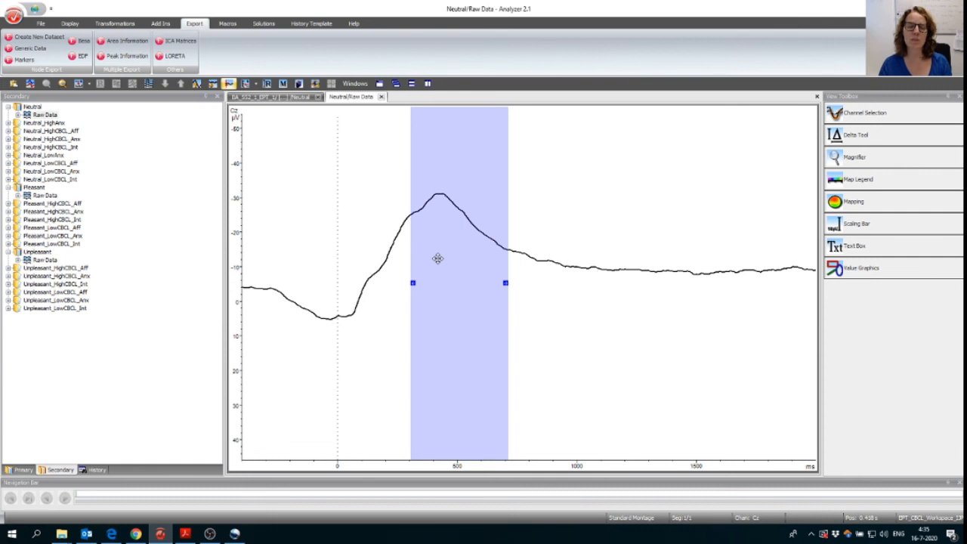
mouse_move(436, 259)
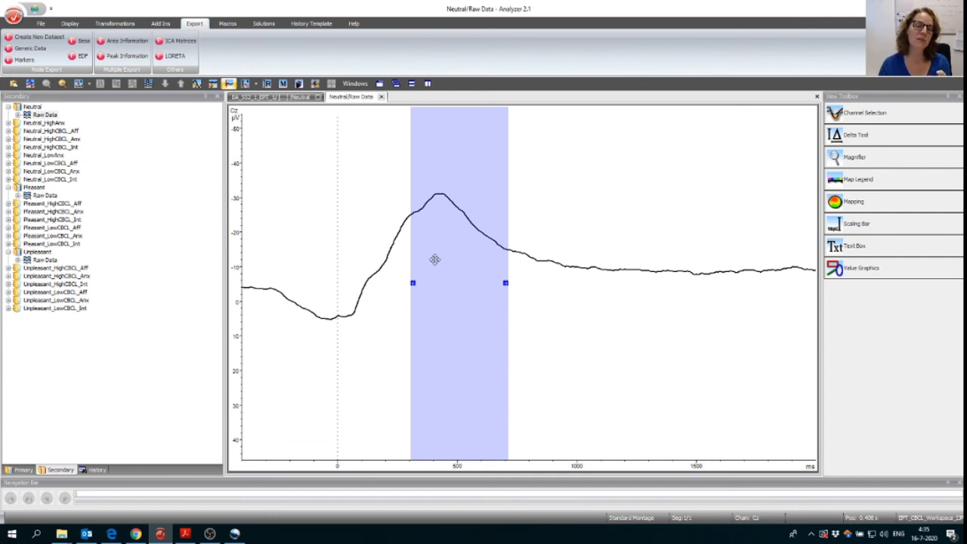